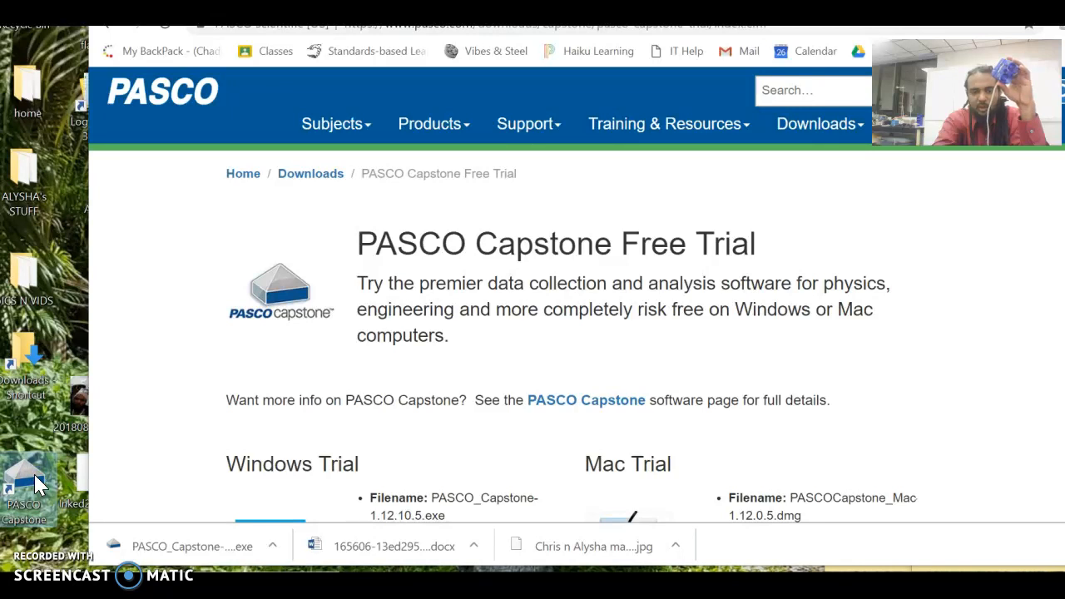
{"action": "mouse_move", "coordinate": [423, 316]}
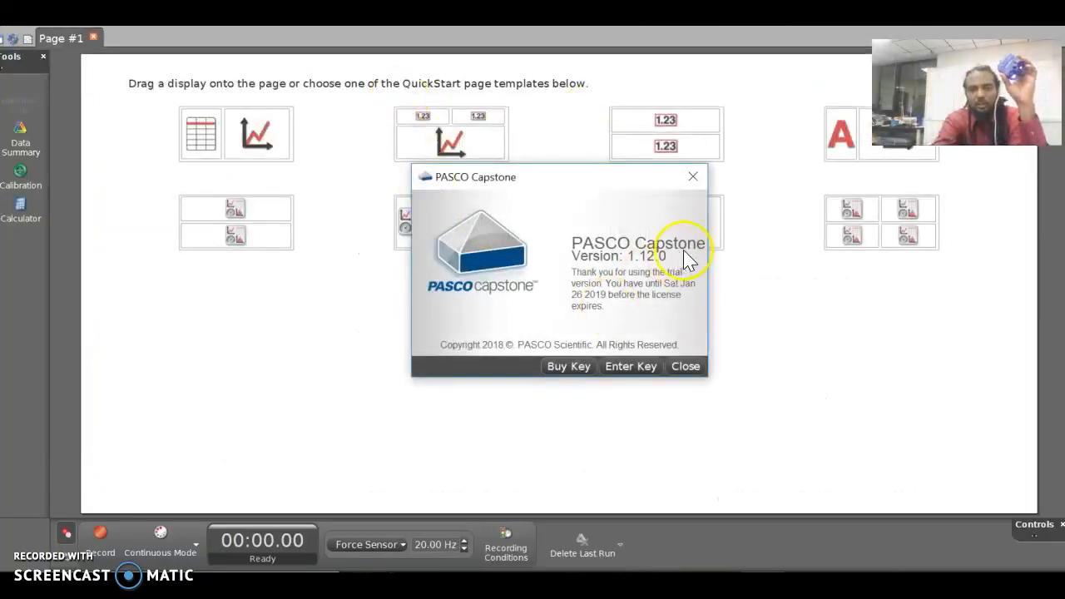
Dismiss the trial notice and start a page from the table-and-graph QuickStart template
{"action": "left_click", "coordinate": [686, 366]}
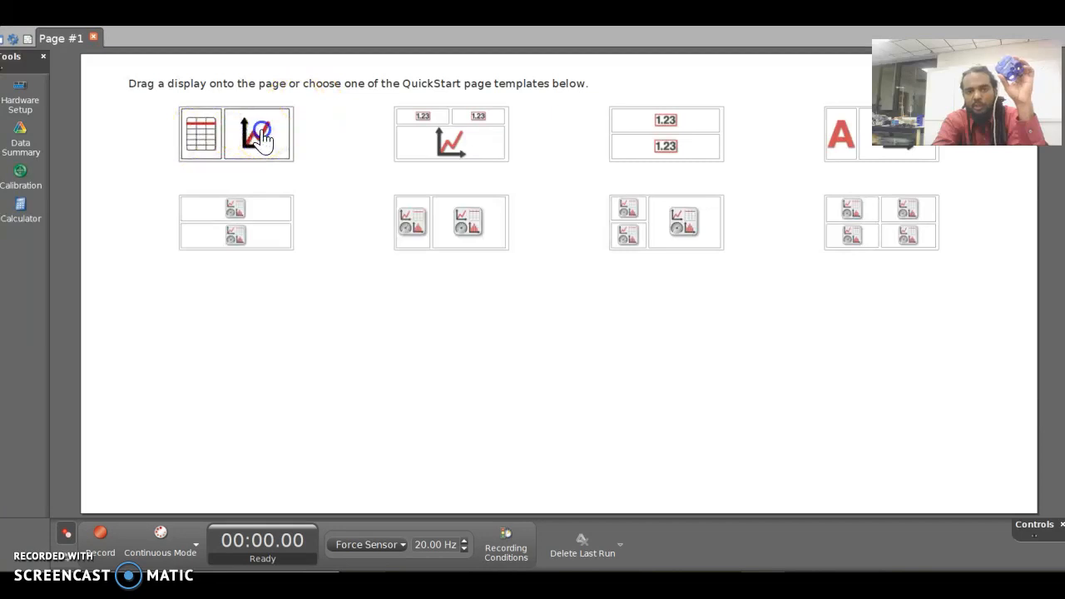
{"action": "left_click", "coordinate": [236, 133]}
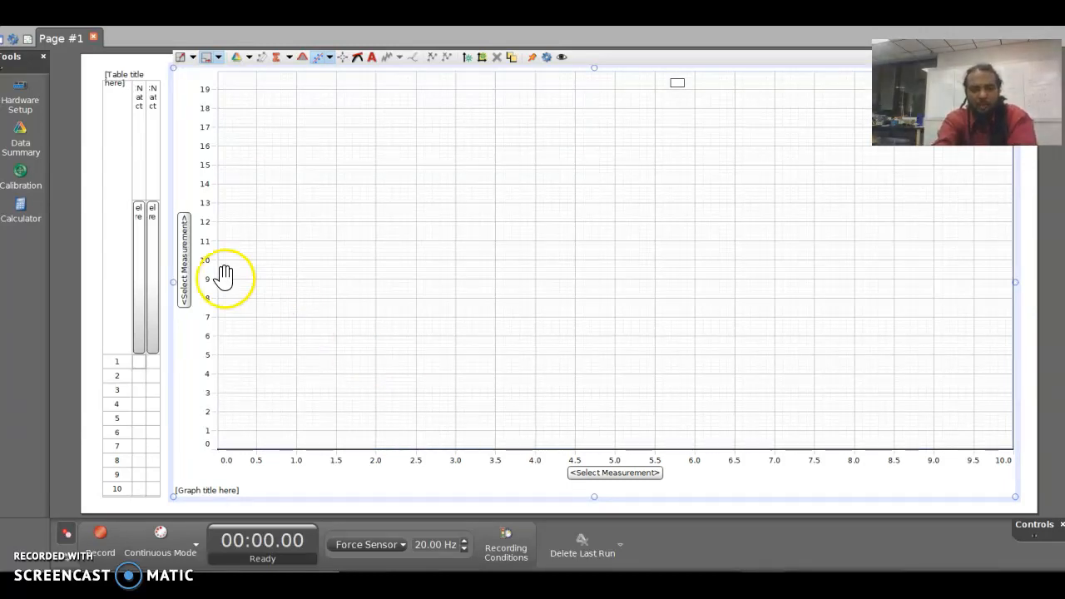
Set the graph's vertical axis to Force (N) from the Force Sensor
{"action": "left_click", "coordinate": [183, 258]}
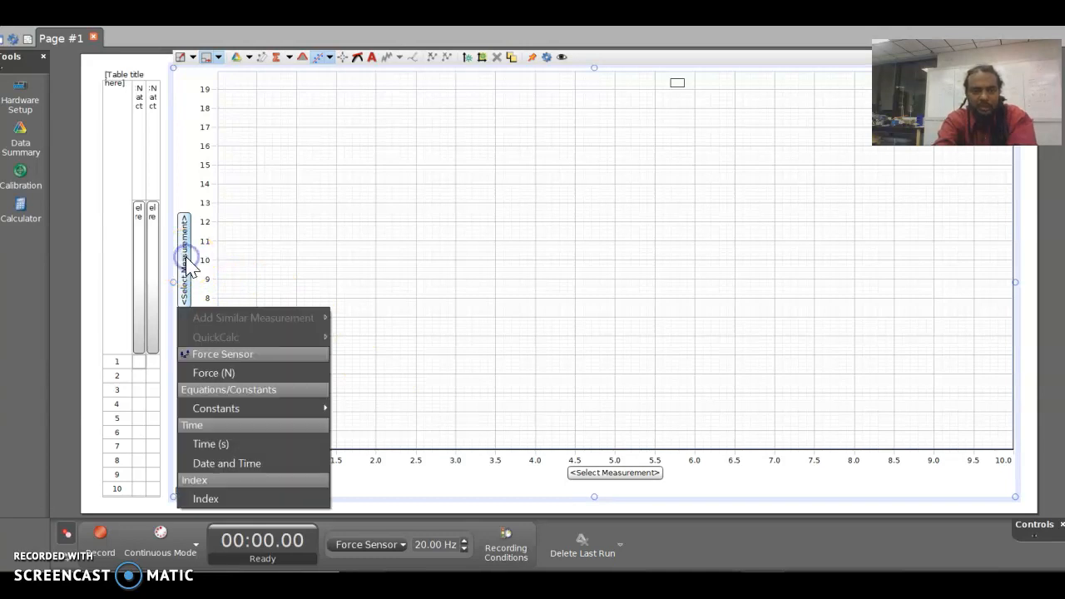
{"action": "left_click", "coordinate": [213, 373]}
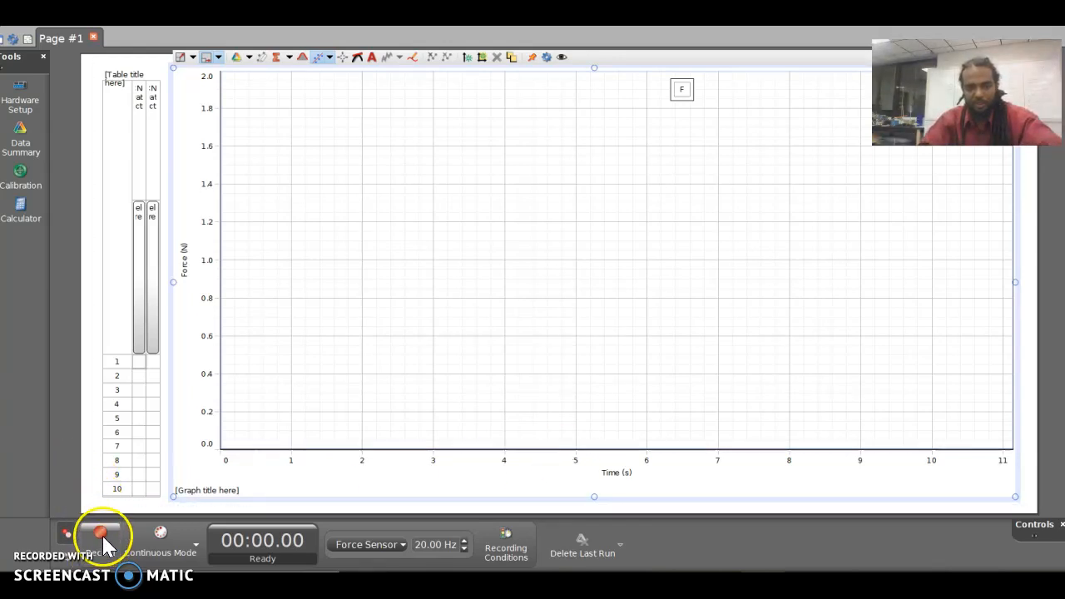
{"action": "left_click", "coordinate": [99, 532]}
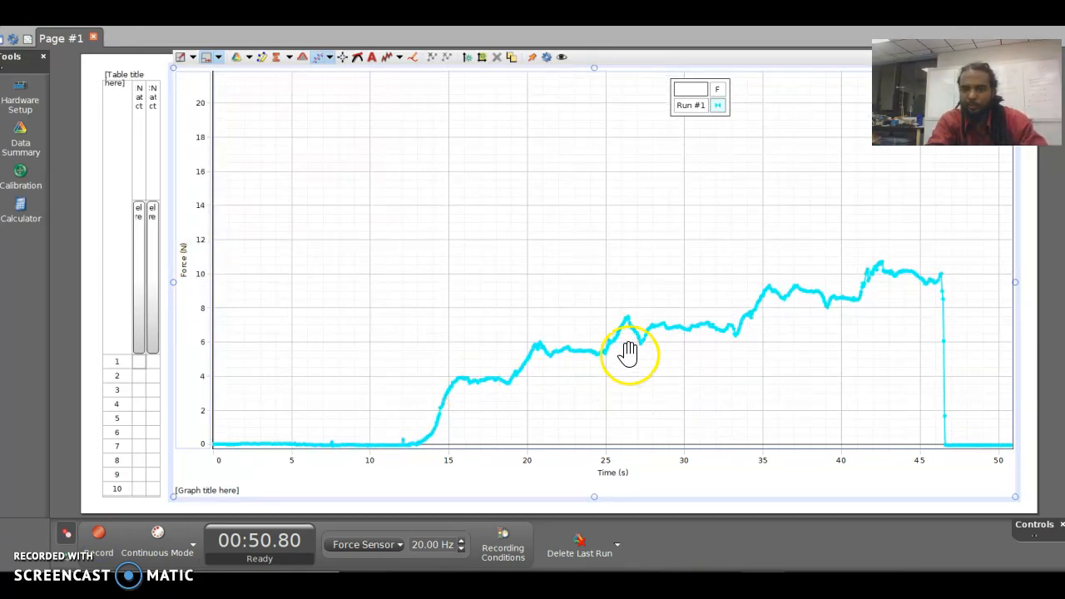
{"action": "mouse_move", "coordinate": [482, 386]}
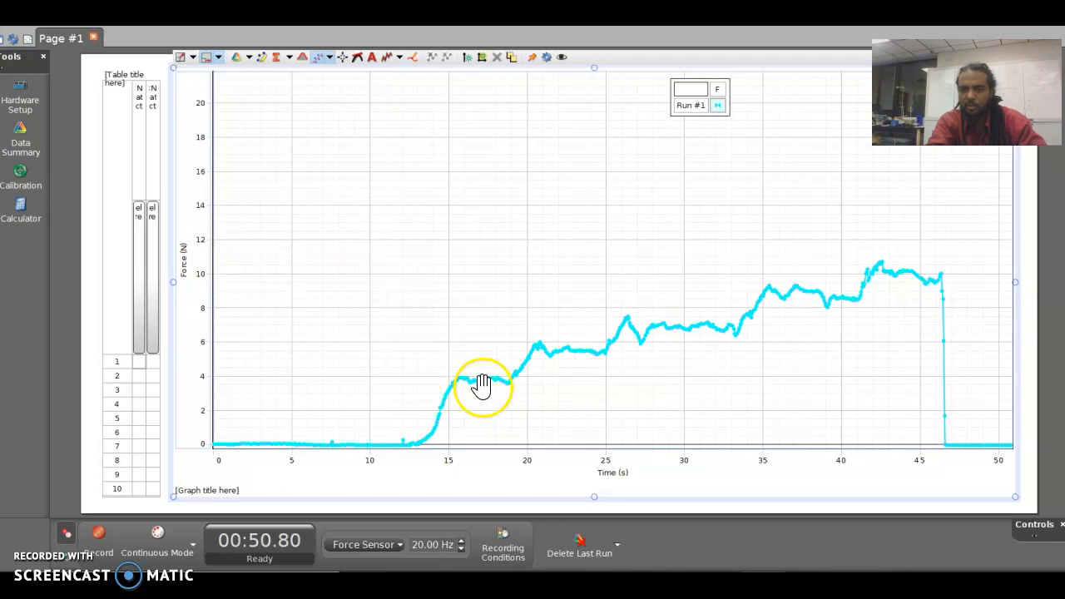
{"action": "mouse_move", "coordinate": [806, 297]}
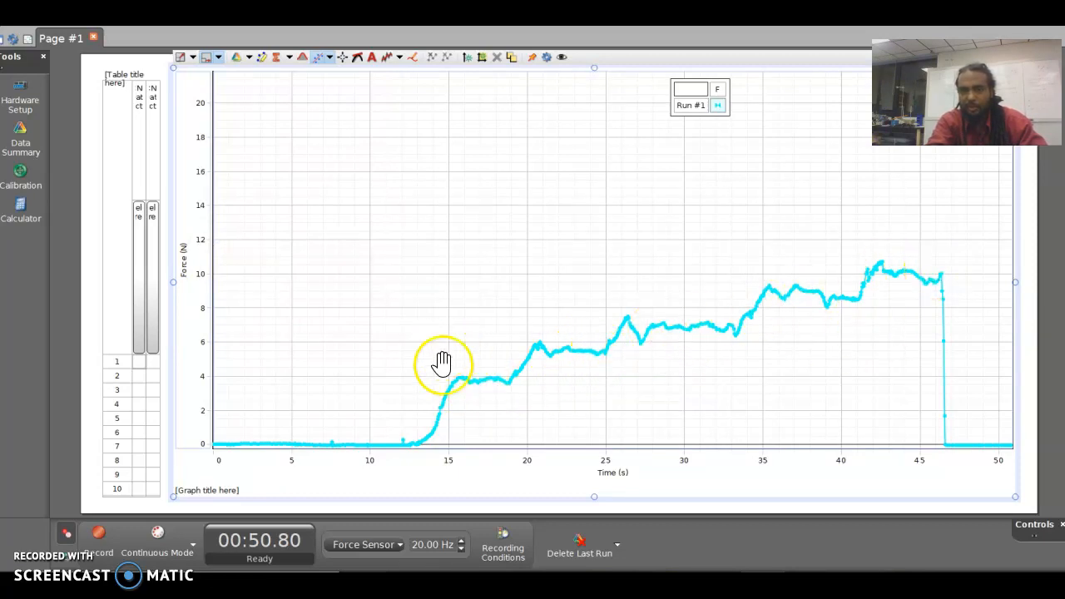
{"action": "mouse_move", "coordinate": [495, 386]}
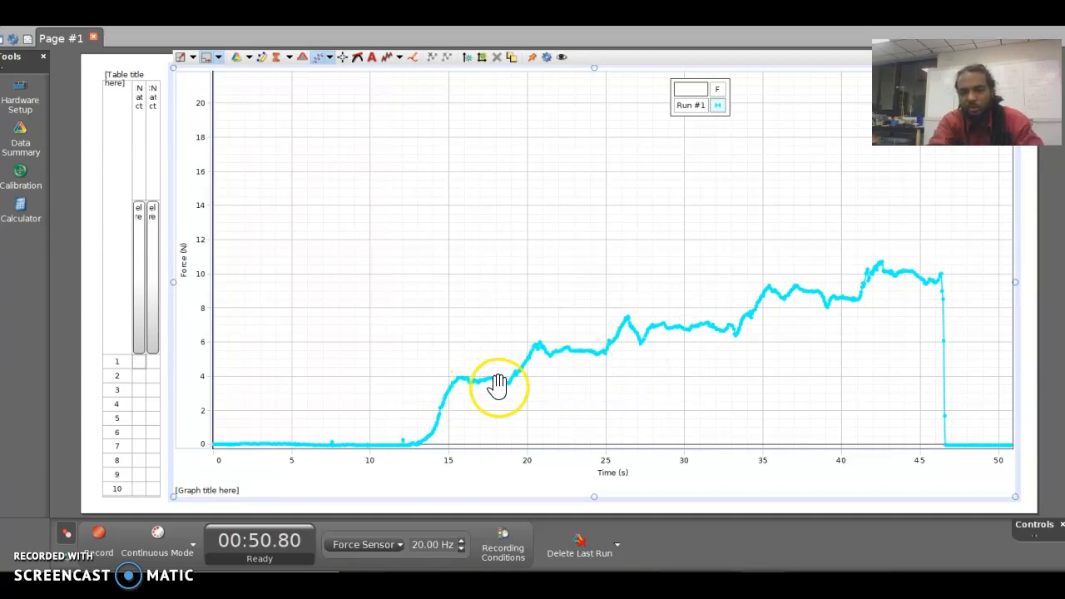
{"action": "mouse_move", "coordinate": [685, 322]}
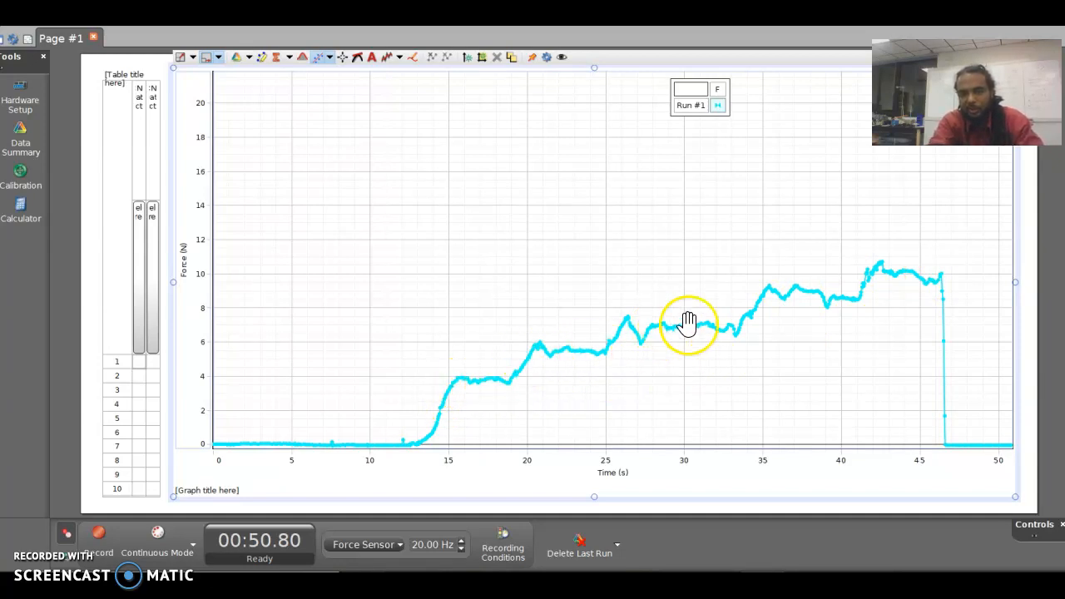
{"action": "mouse_move", "coordinate": [908, 273]}
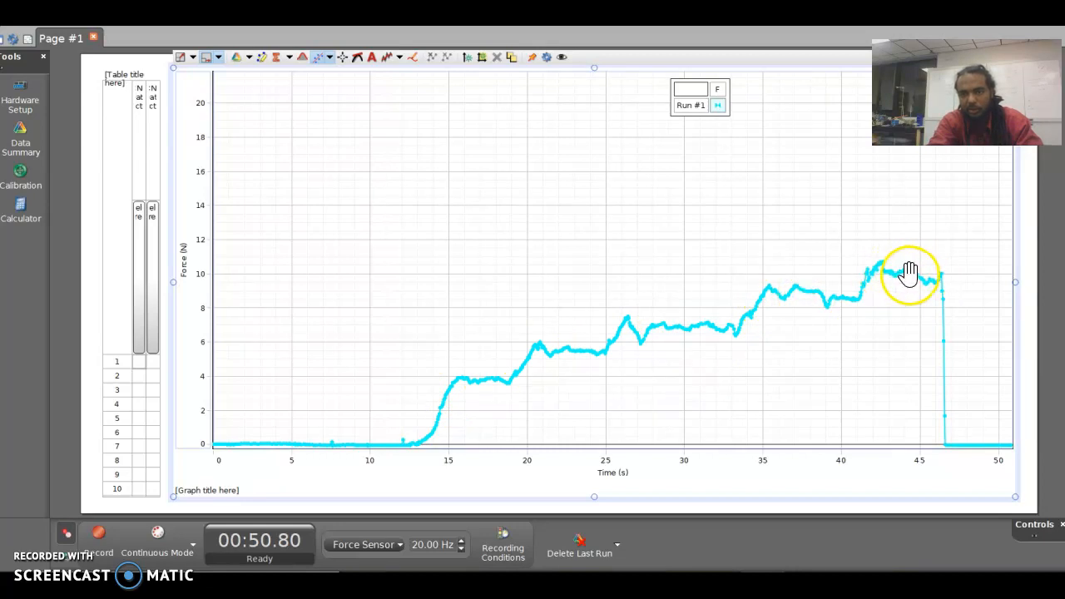
{"action": "mouse_move", "coordinate": [485, 366]}
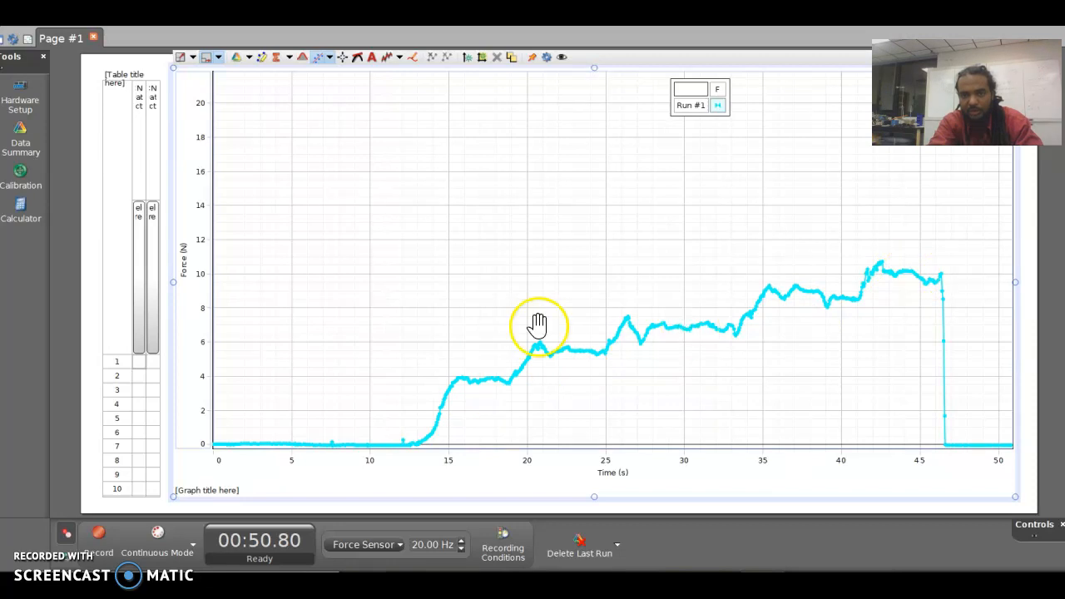
{"action": "mouse_move", "coordinate": [462, 275]}
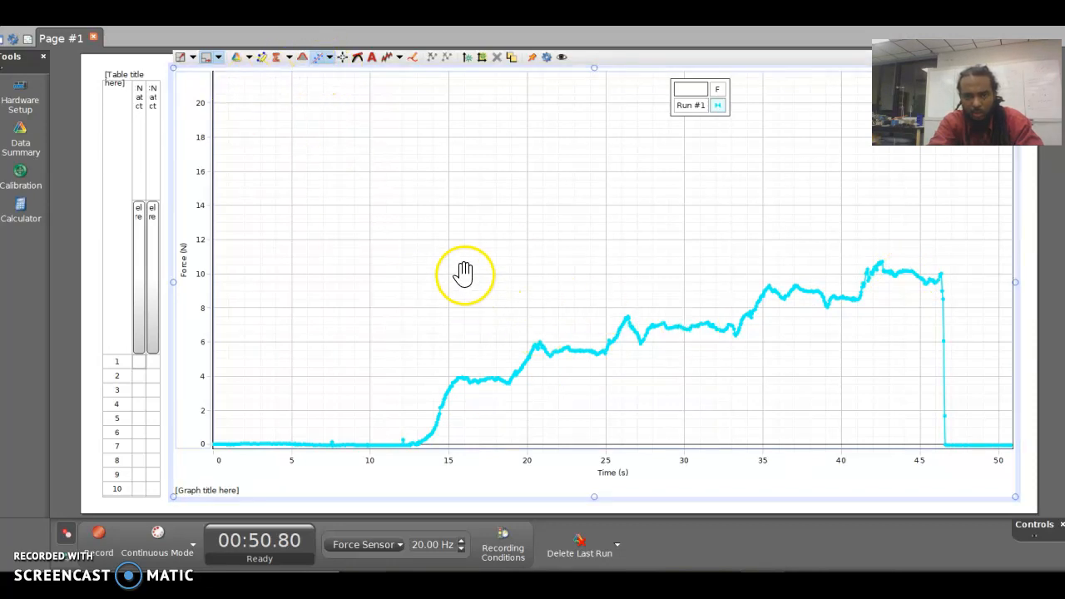
{"action": "mouse_move", "coordinate": [425, 235]}
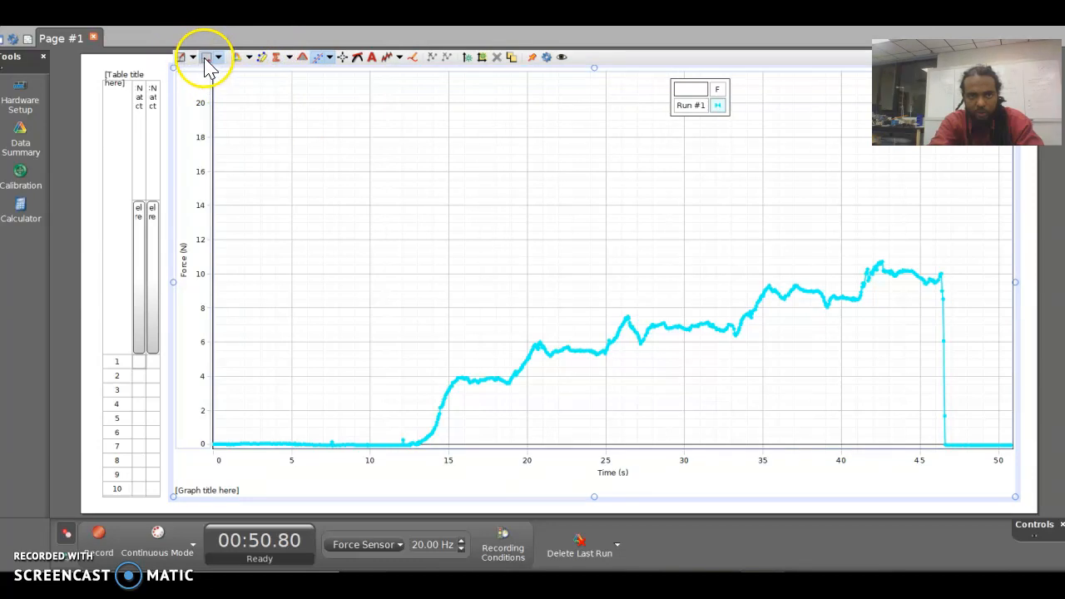
{"action": "mouse_move", "coordinate": [263, 57]}
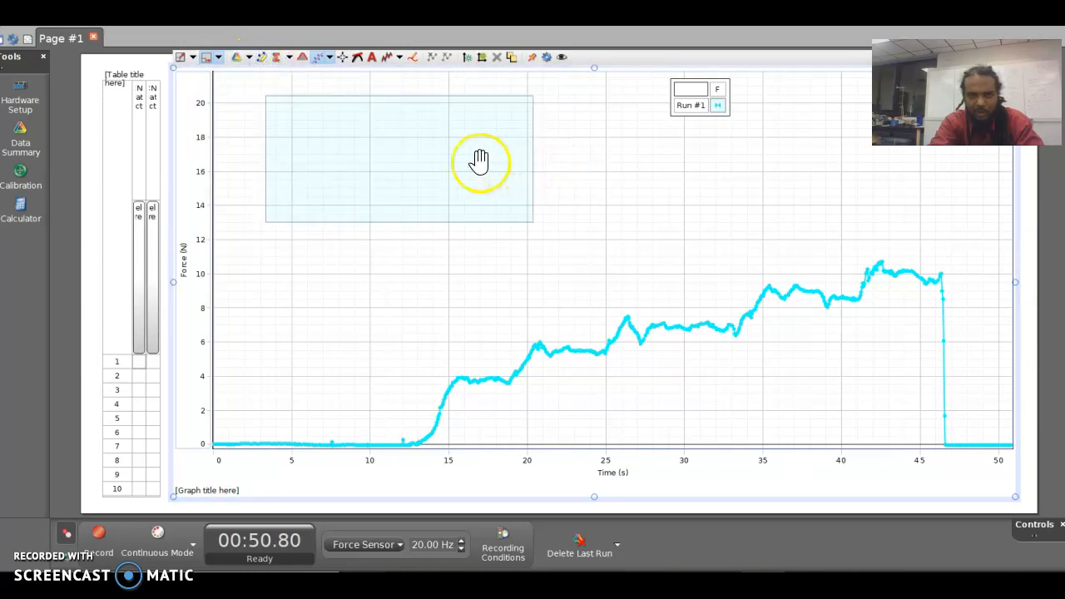
Fit the highlight box over the first force plateau, about 4 N between 15 and 19 s
{"action": "left_click_drag", "start_coordinate": [481, 163], "coordinate": [602, 219]}
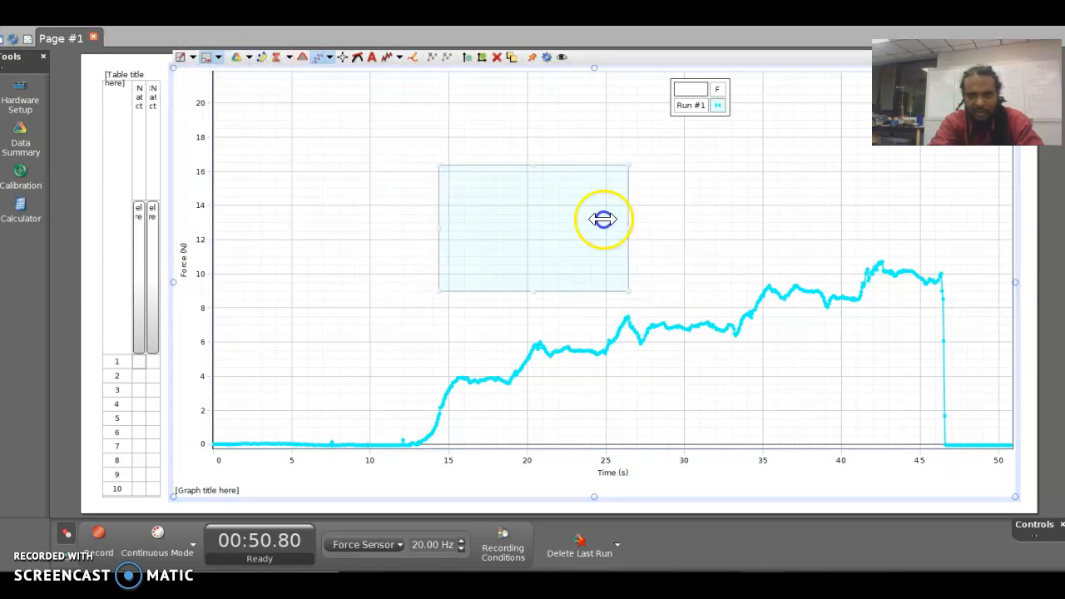
{"action": "left_click_drag", "start_coordinate": [629, 219], "coordinate": [479, 216]}
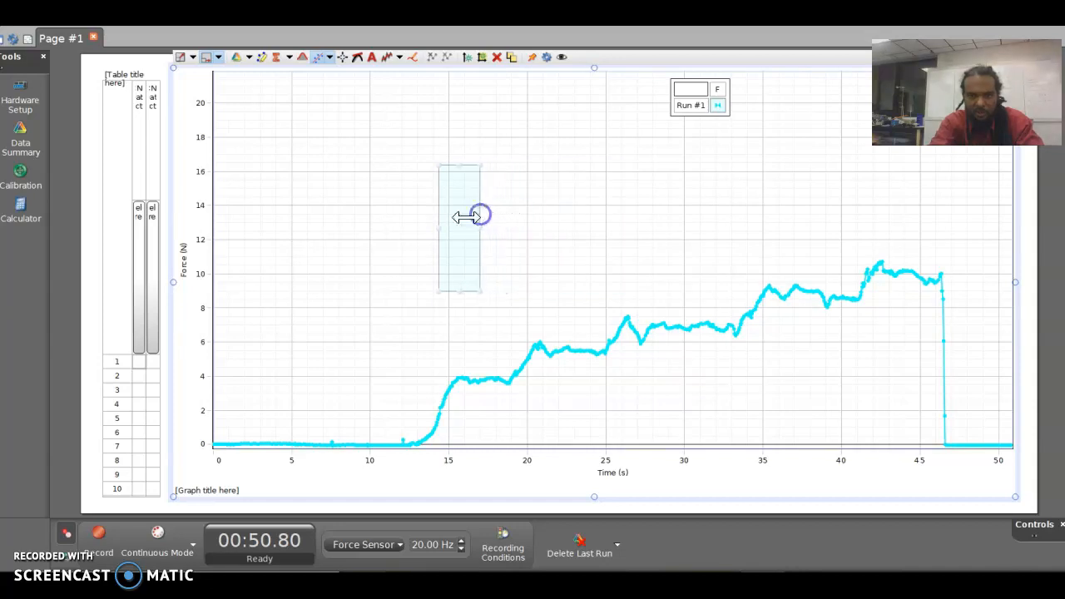
{"action": "left_click_drag", "start_coordinate": [459, 214], "coordinate": [485, 374]}
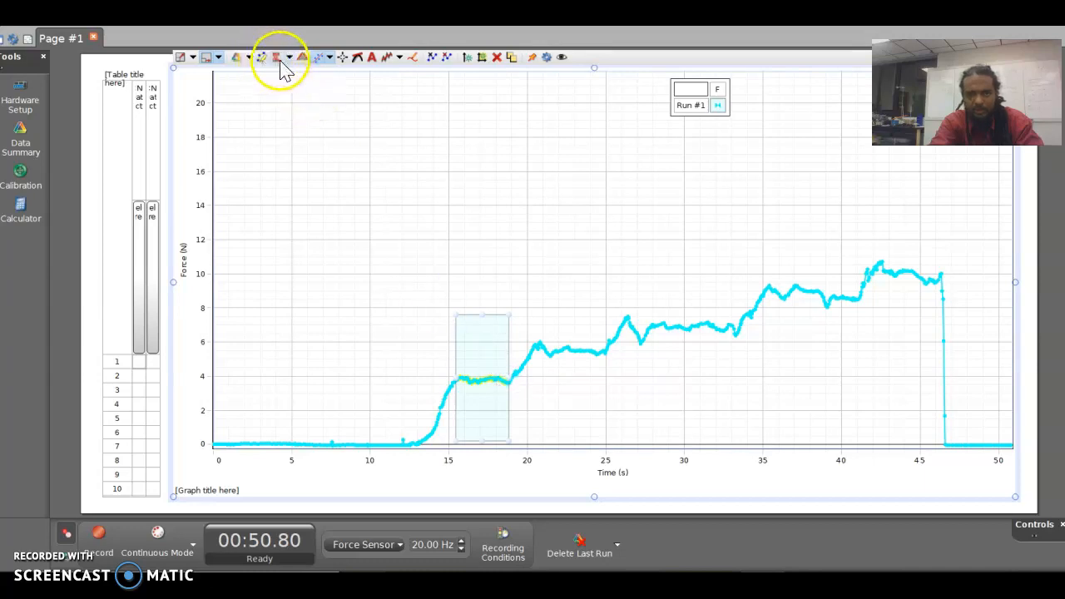
Display the Mean statistic for the highlighted plateau on the graph
{"action": "left_click", "coordinate": [276, 57]}
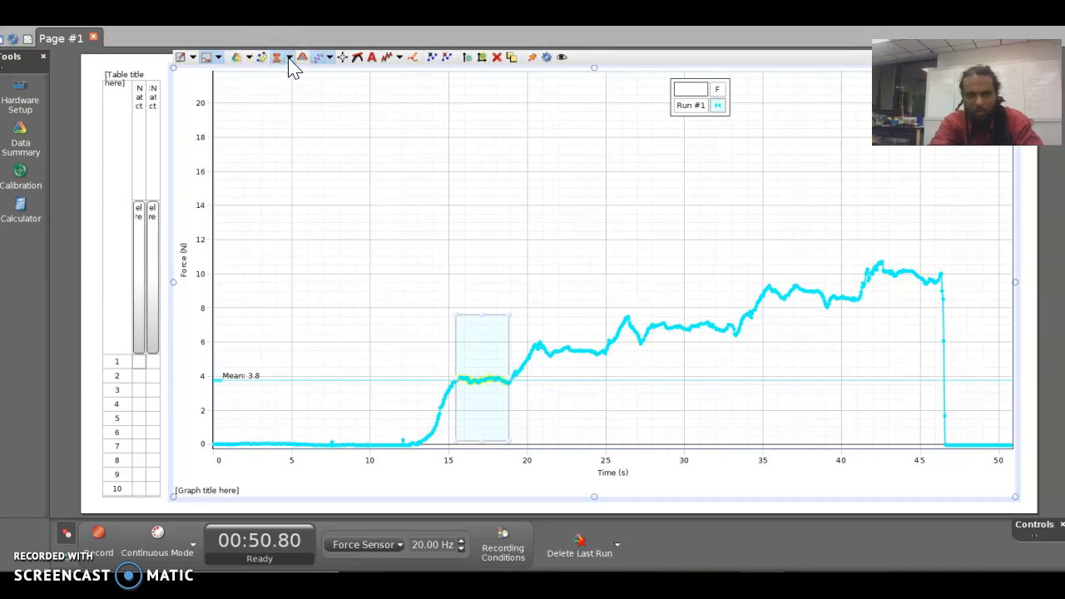
{"action": "left_click", "coordinate": [290, 57]}
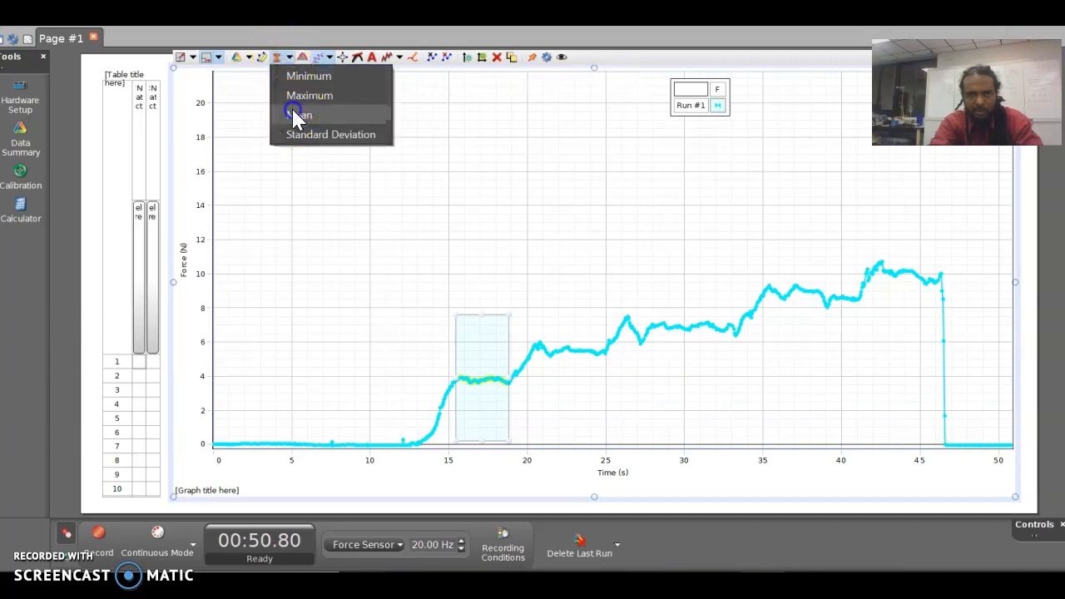
{"action": "left_click", "coordinate": [299, 115]}
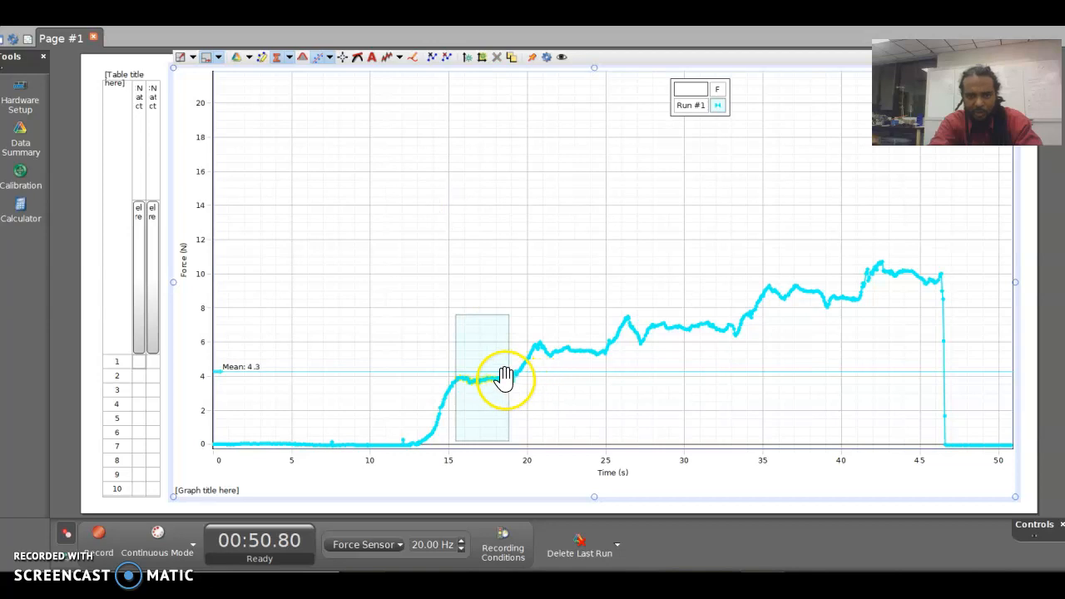
{"action": "mouse_move", "coordinate": [240, 381]}
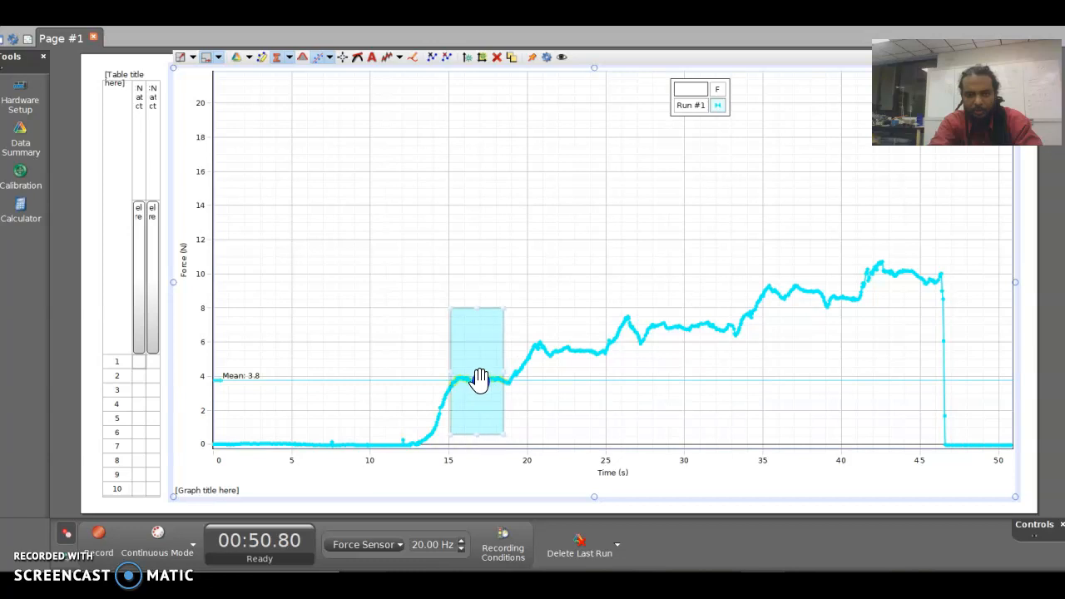
Slide the highlight box across the plateaus near 20, 23, 30 and 37 s, reading each mean force
{"action": "left_click_drag", "start_coordinate": [479, 379], "coordinate": [486, 385]}
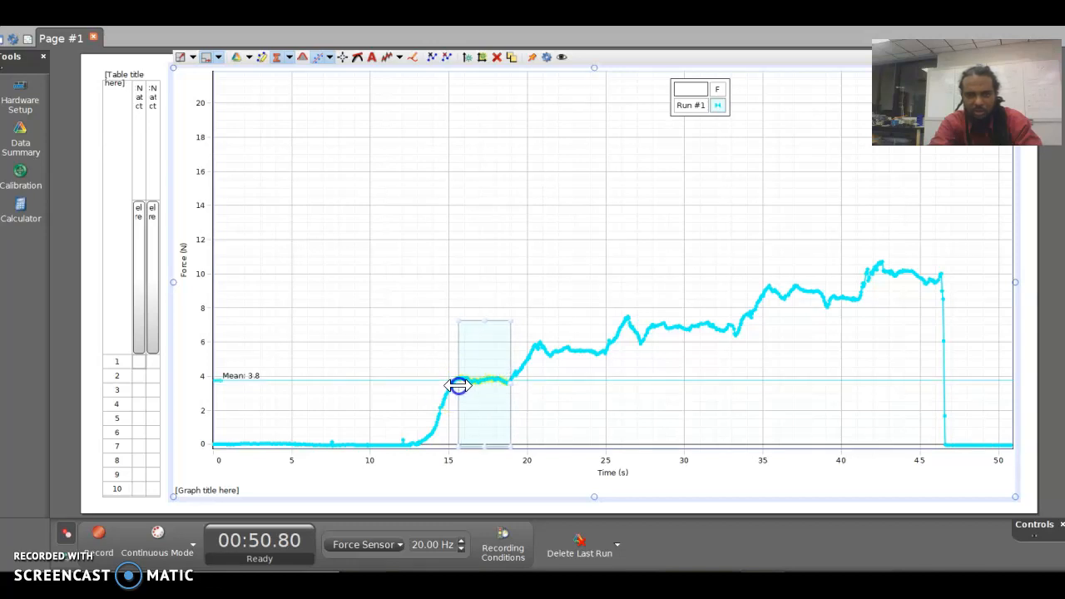
{"action": "left_click_drag", "start_coordinate": [459, 386], "coordinate": [524, 353]}
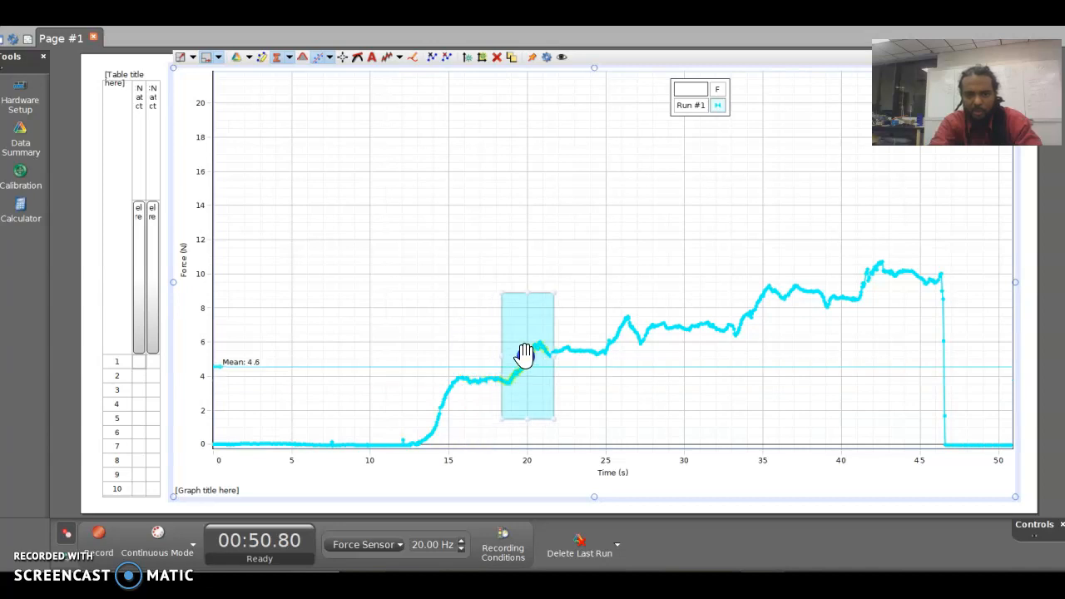
{"action": "left_click_drag", "start_coordinate": [526, 353], "coordinate": [569, 349]}
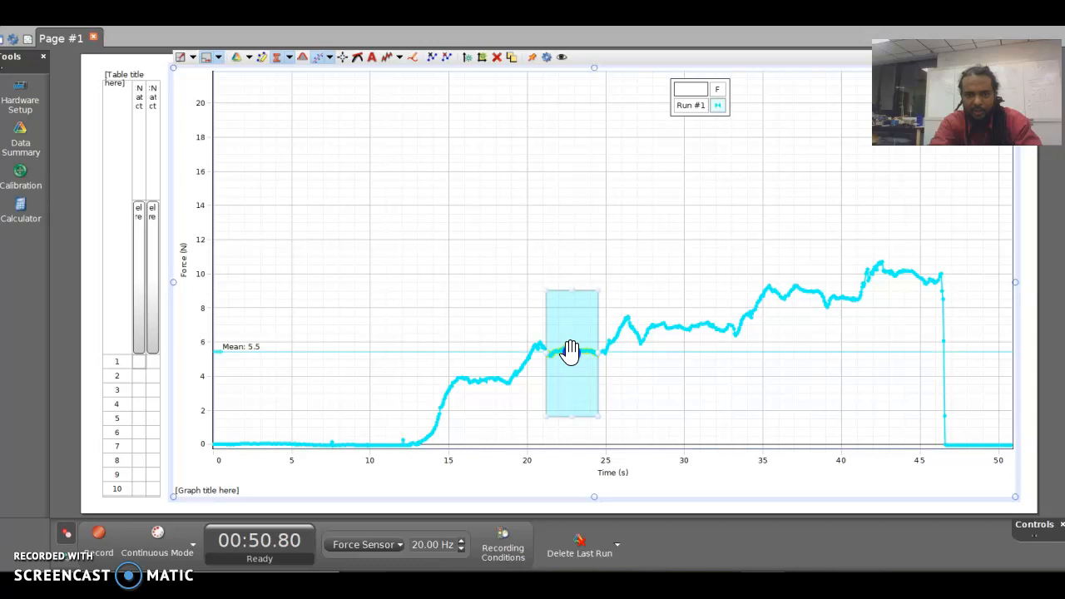
{"action": "left_click_drag", "start_coordinate": [572, 350], "coordinate": [682, 319]}
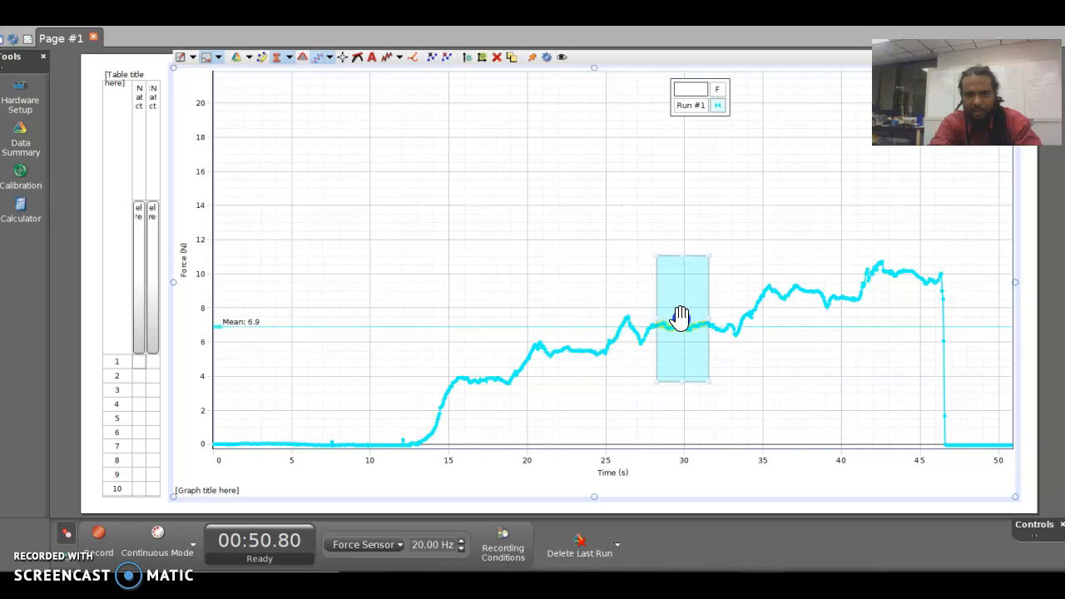
{"action": "left_click_drag", "start_coordinate": [682, 319], "coordinate": [802, 283]}
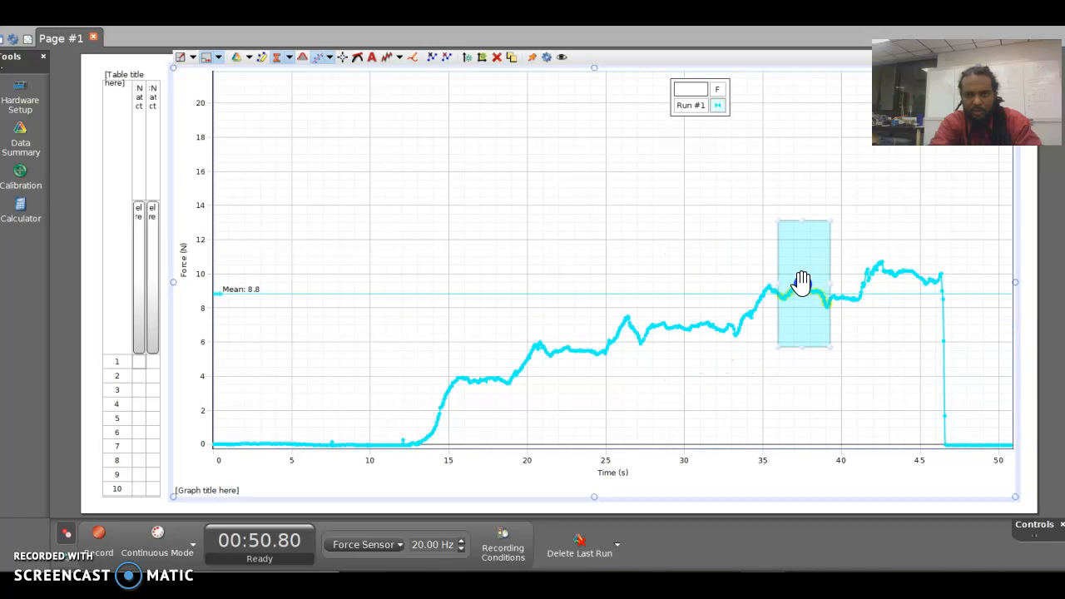
{"action": "mouse_move", "coordinate": [825, 275]}
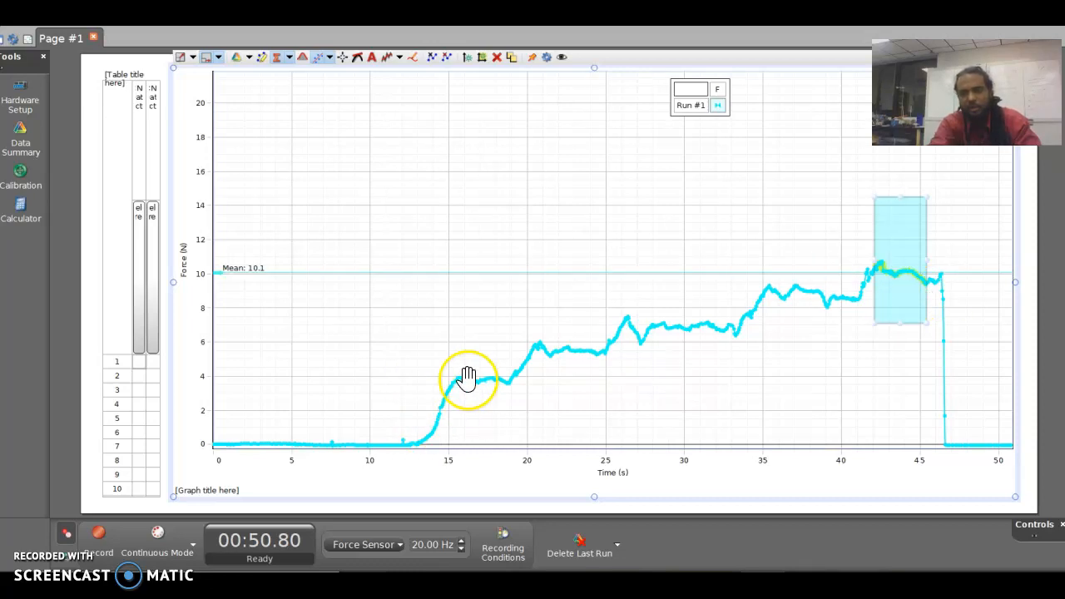
{"action": "mouse_move", "coordinate": [742, 344]}
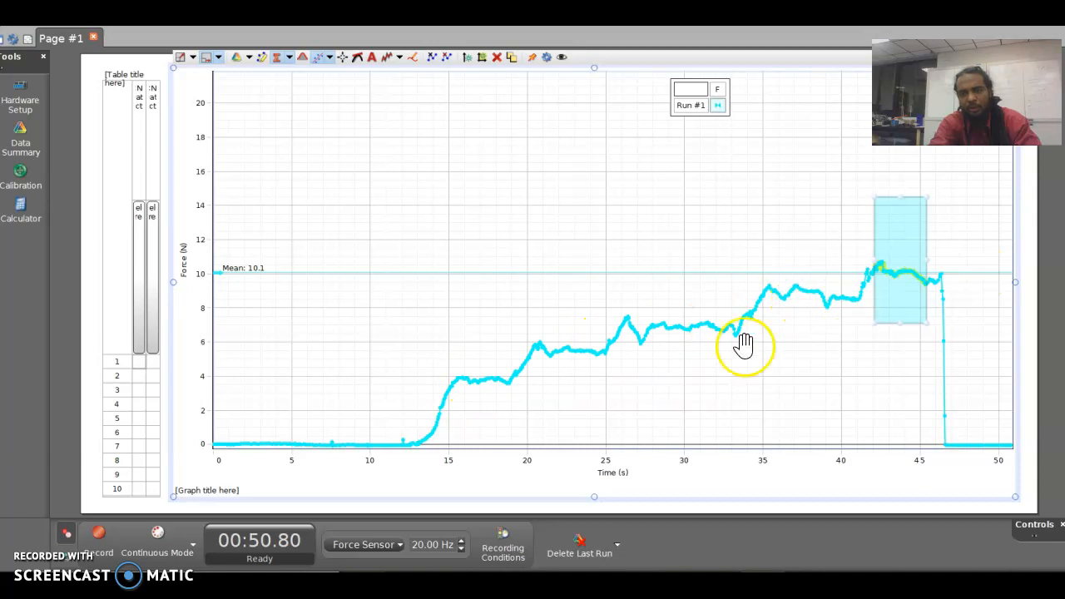
{"action": "mouse_move", "coordinate": [490, 80]}
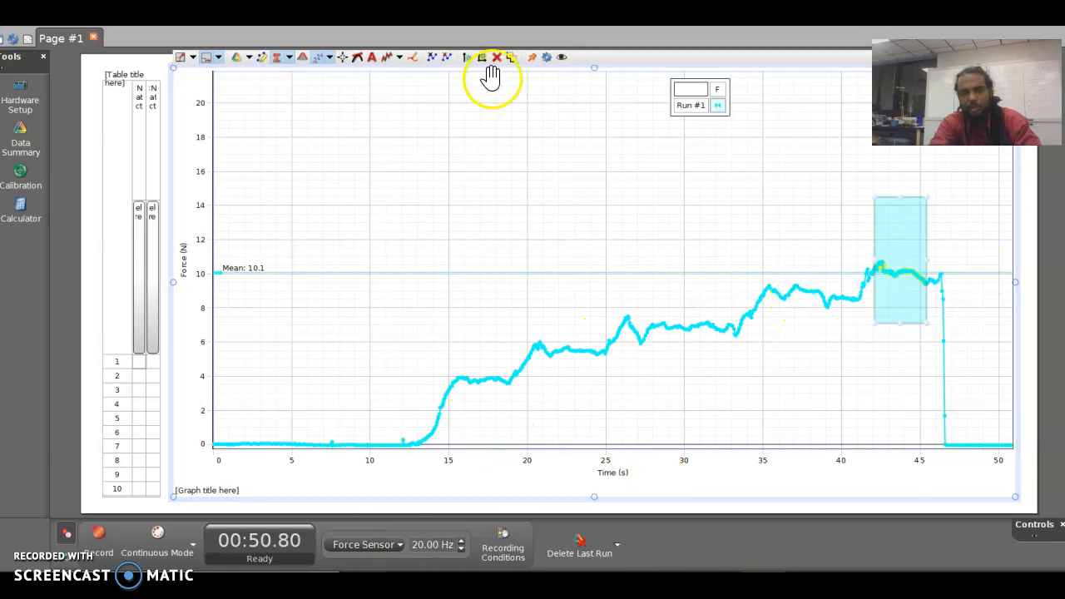
{"action": "mouse_move", "coordinate": [779, 250]}
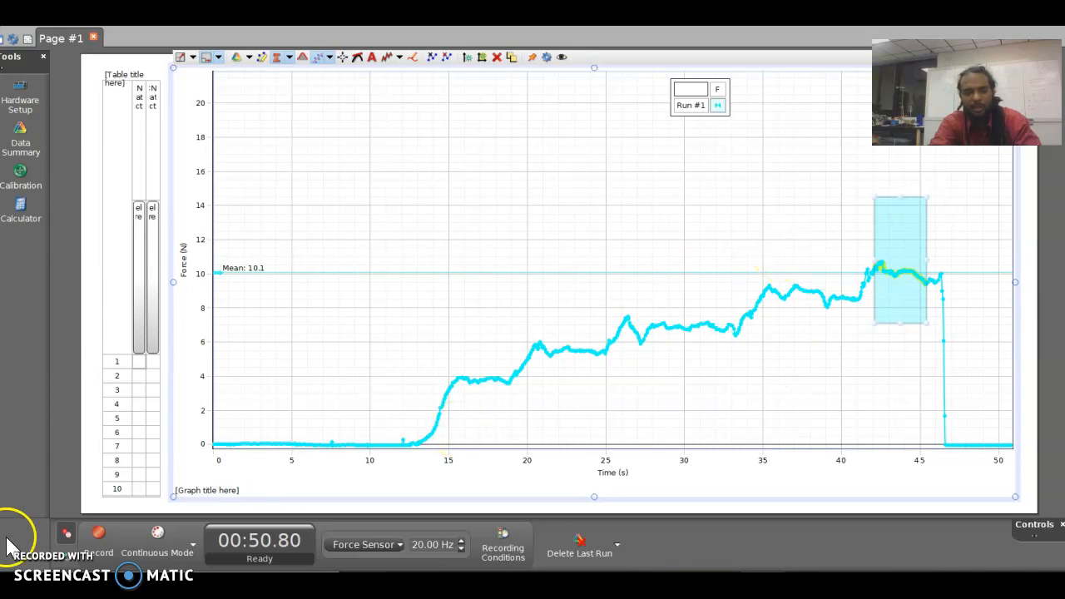
{"action": "mouse_move", "coordinate": [98, 532]}
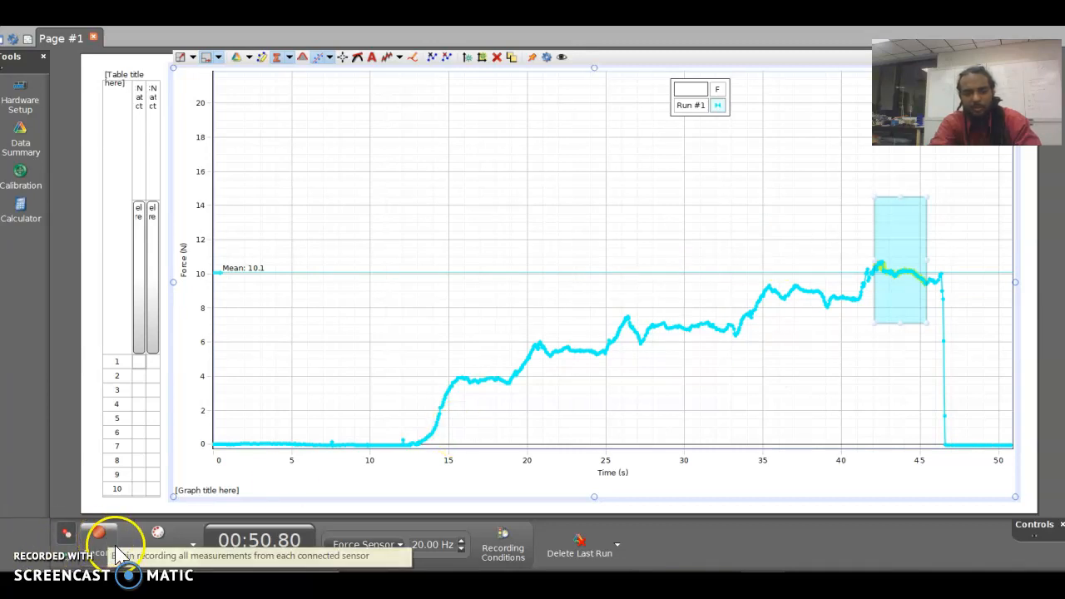